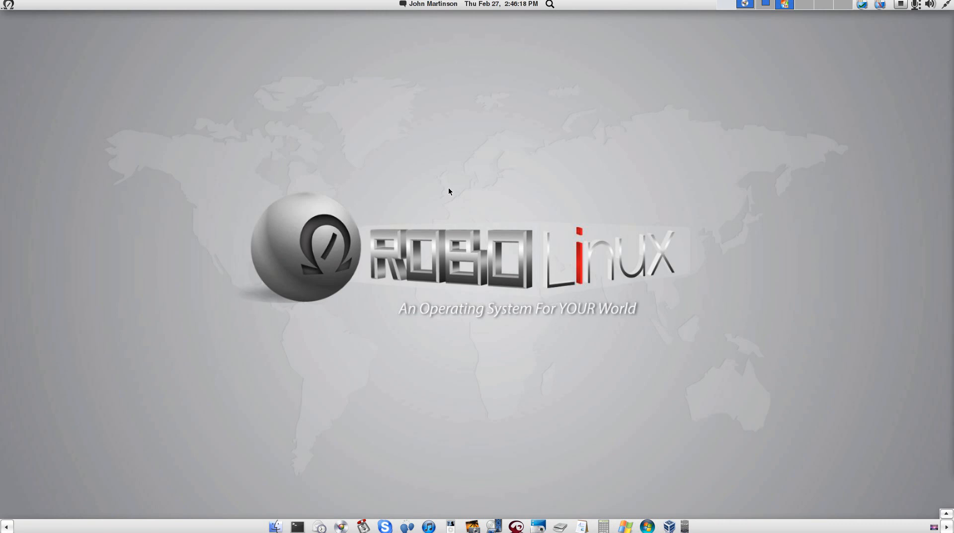
{"action": "mouse_move", "coordinate": [459, 183]}
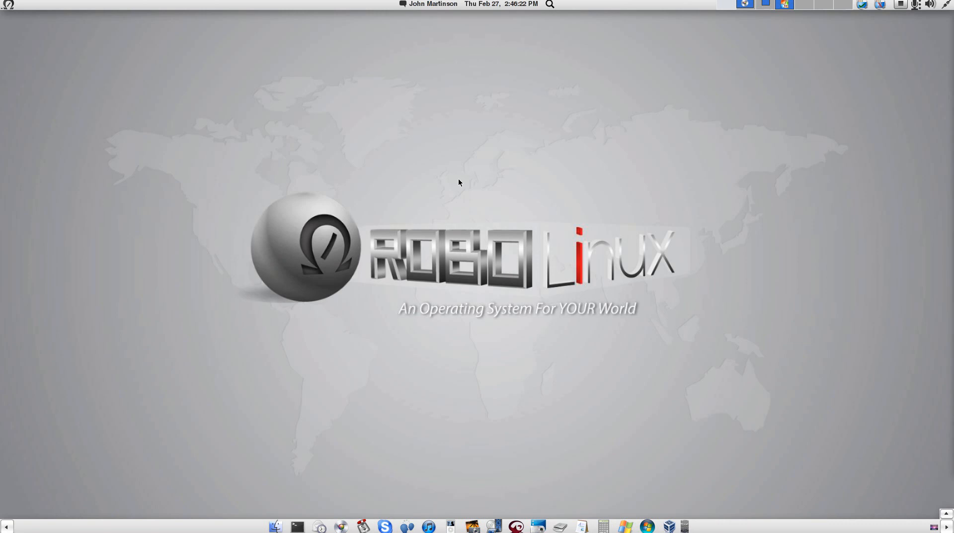
{"action": "mouse_move", "coordinate": [480, 169]}
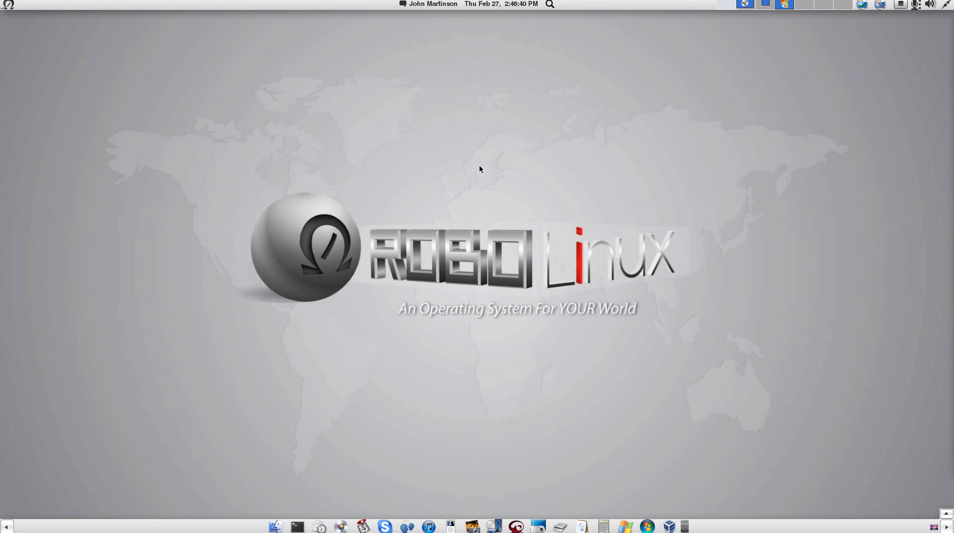
{"action": "mouse_move", "coordinate": [564, 107]}
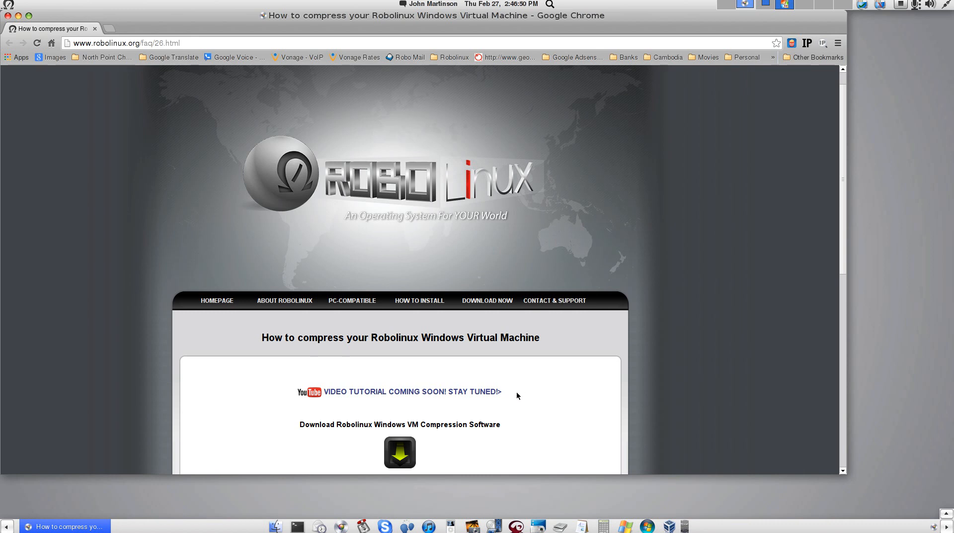
Download compress-windows-vm.zip via the green arrow on the Robolinux FAQ page.
{"action": "scroll", "scroll_direction": "down", "scroll_amount": 3}
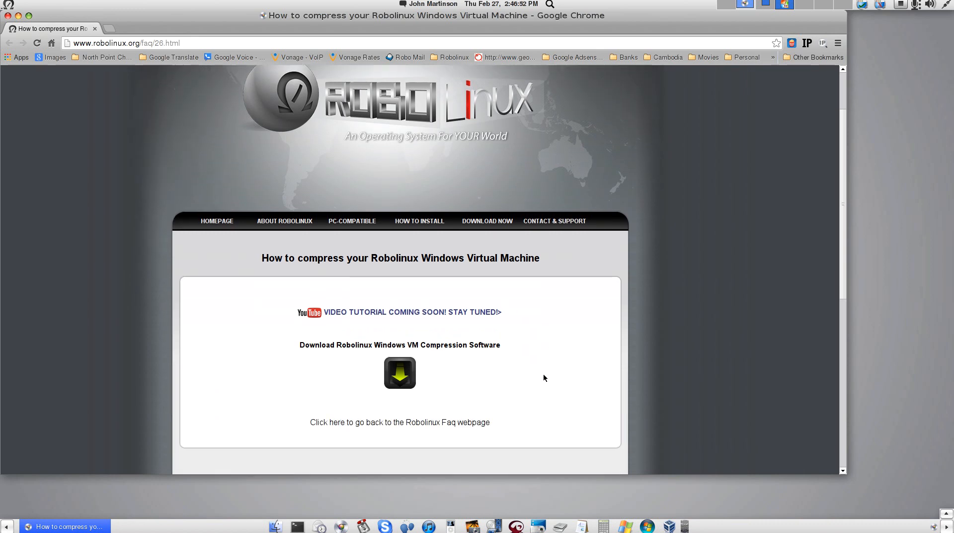
{"action": "mouse_move", "coordinate": [395, 346]}
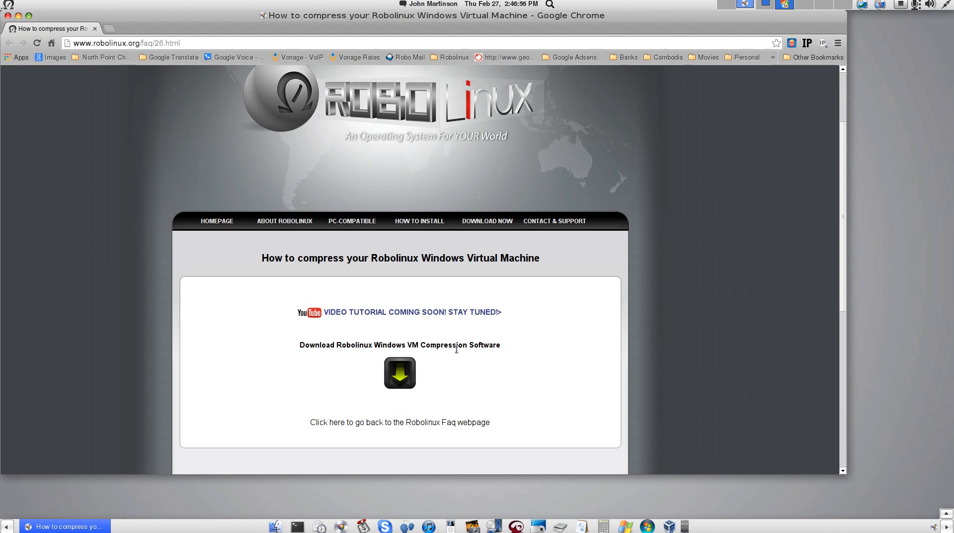
{"action": "mouse_move", "coordinate": [399, 374]}
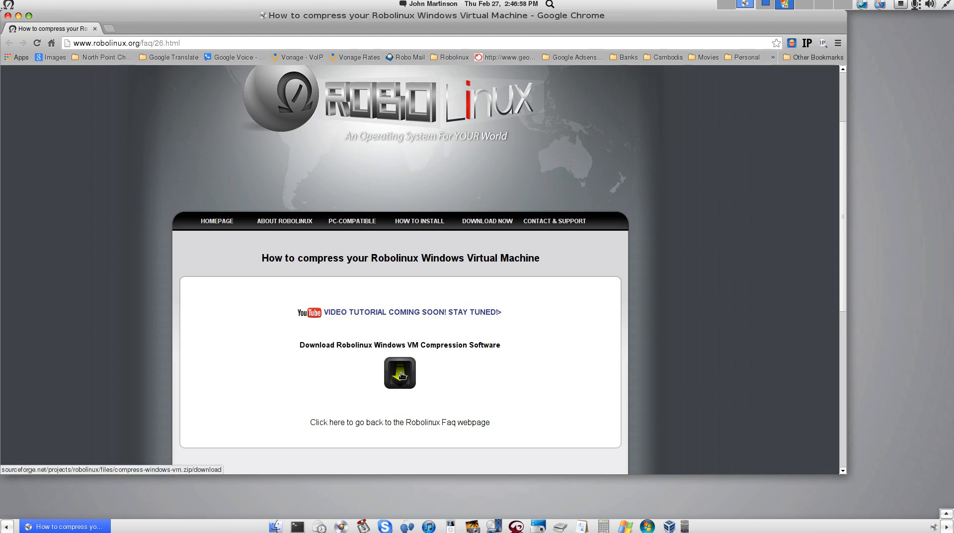
{"action": "left_click", "coordinate": [400, 372]}
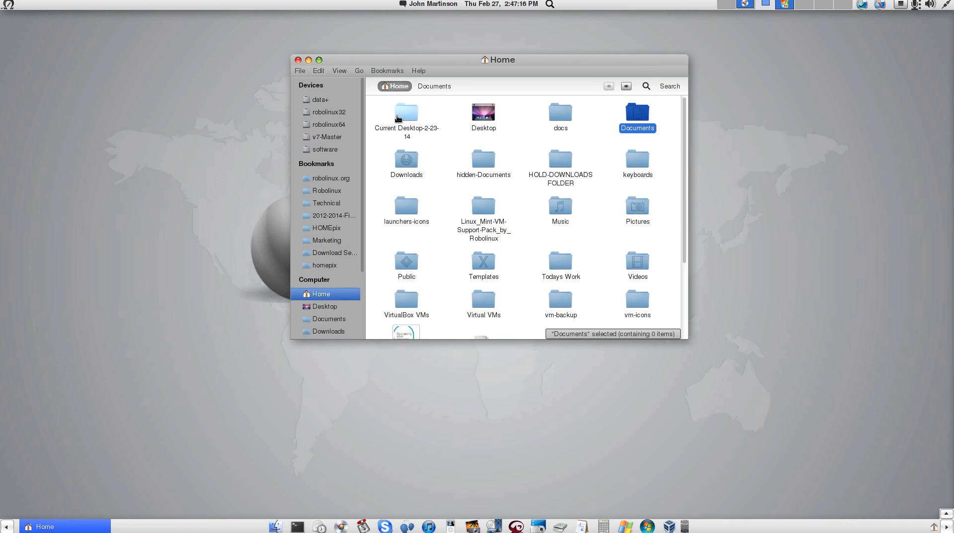
Confirm compress-windows-vm.zip is in Downloads, then go into the empty Documents folder.
{"action": "left_click", "coordinate": [327, 331]}
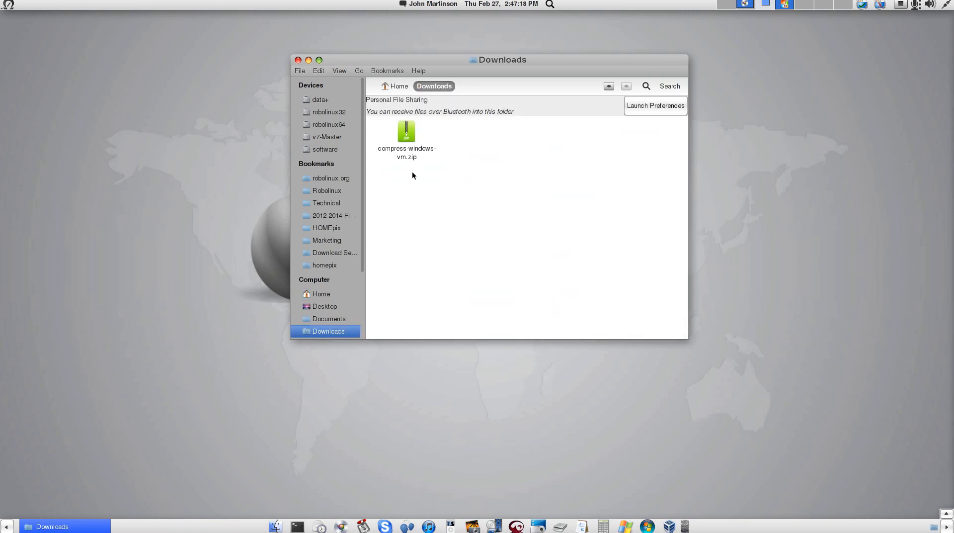
{"action": "right_click", "coordinate": [405, 133]}
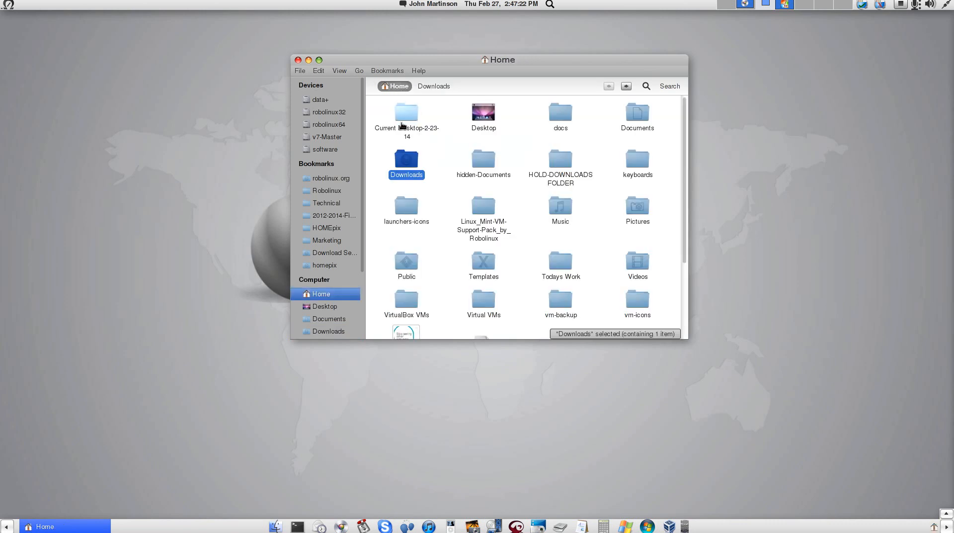
{"action": "left_click", "coordinate": [637, 115]}
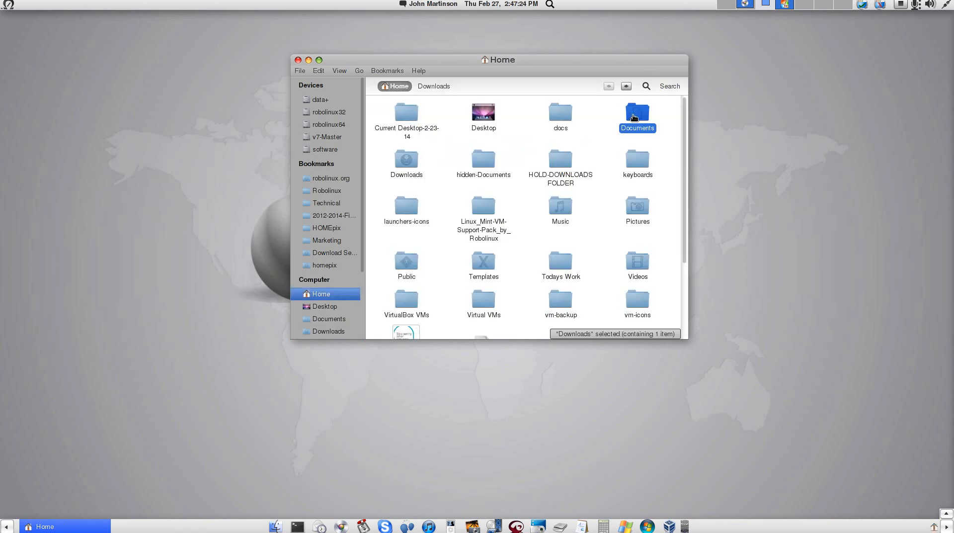
{"action": "double_click", "coordinate": [637, 115]}
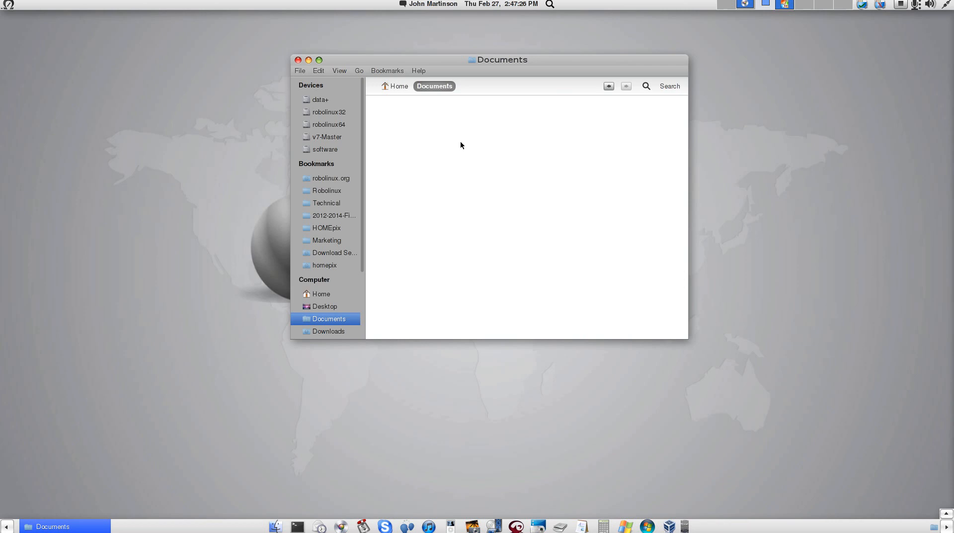
{"action": "mouse_move", "coordinate": [456, 147]}
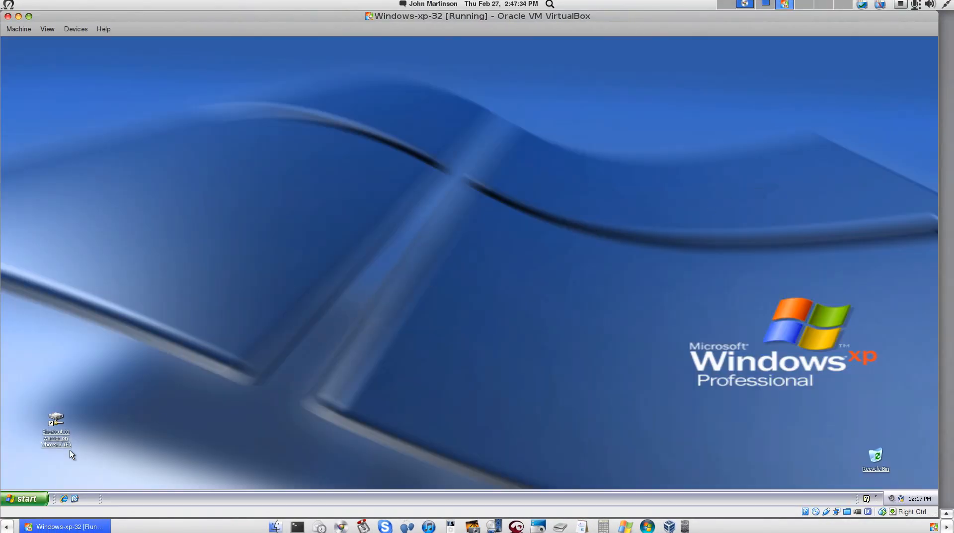
Copy compress-windows-vm.zip from the shared E: drive in the Windows XP guest.
{"action": "double_click", "coordinate": [55, 422]}
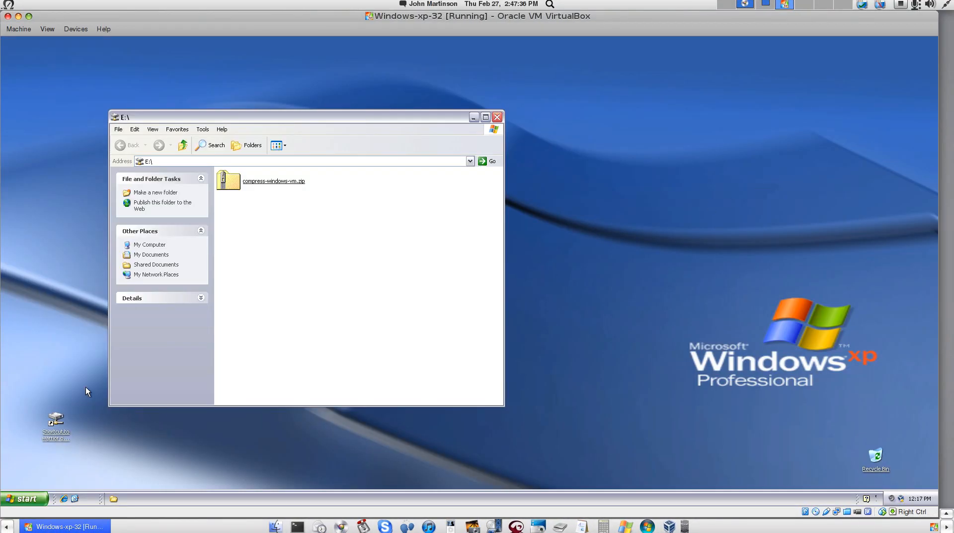
{"action": "left_click", "coordinate": [275, 181]}
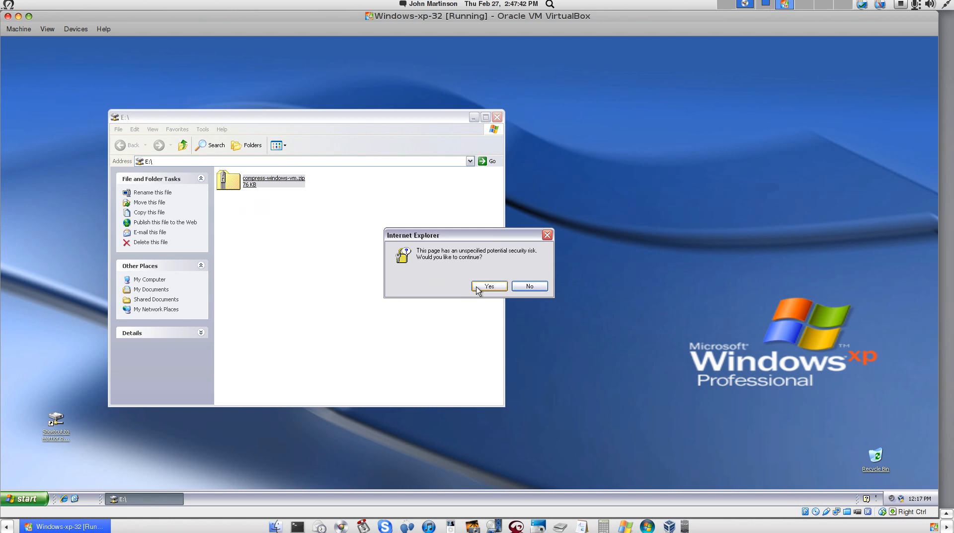
{"action": "right_click", "coordinate": [266, 181]}
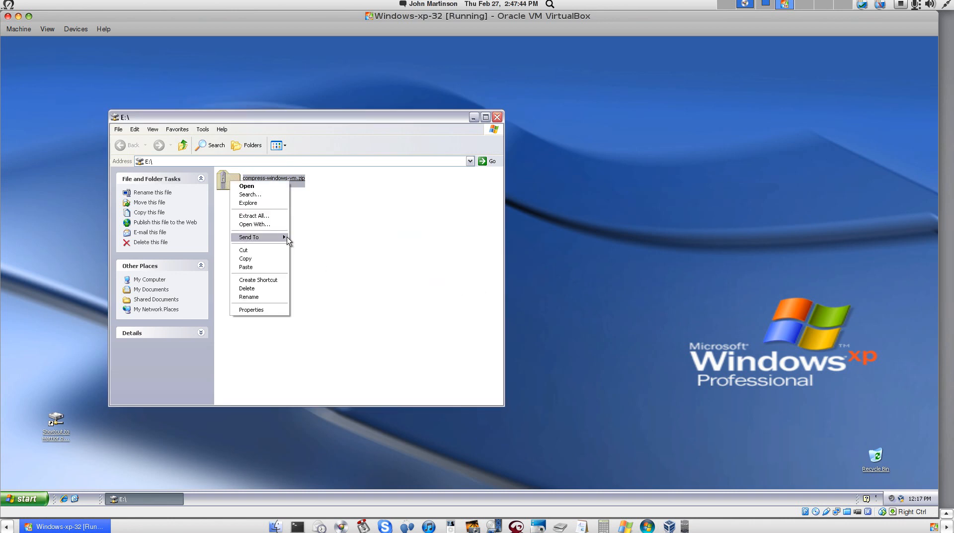
{"action": "mouse_move", "coordinate": [256, 259]}
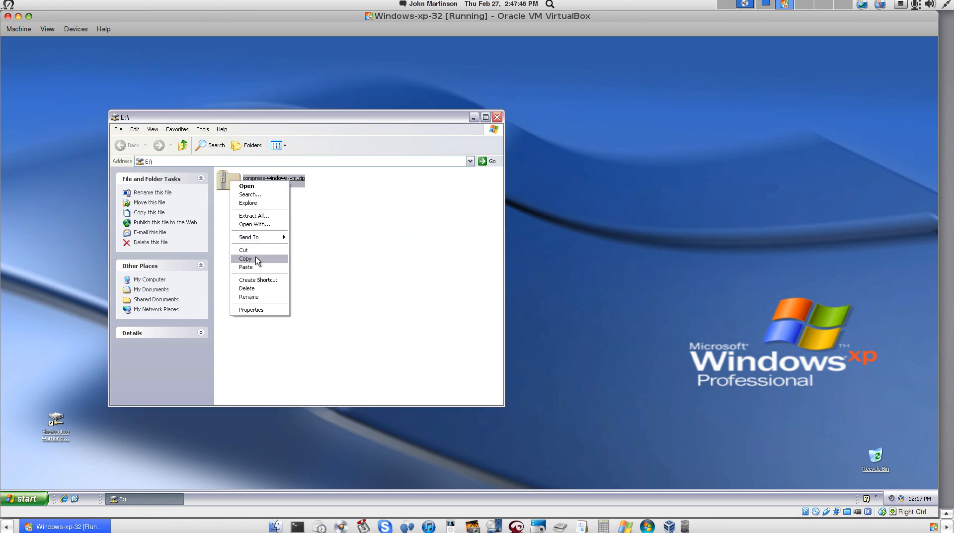
{"action": "left_click", "coordinate": [246, 259]}
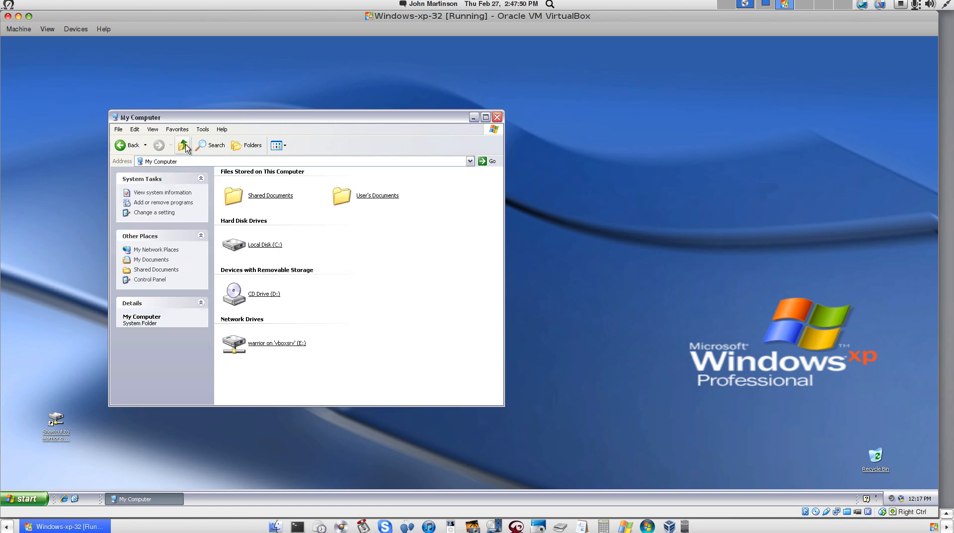
Extract compress-windows-vm.zip on C:\ with Extract All, replacing existing files, and show the result.
{"action": "double_click", "coordinate": [262, 244]}
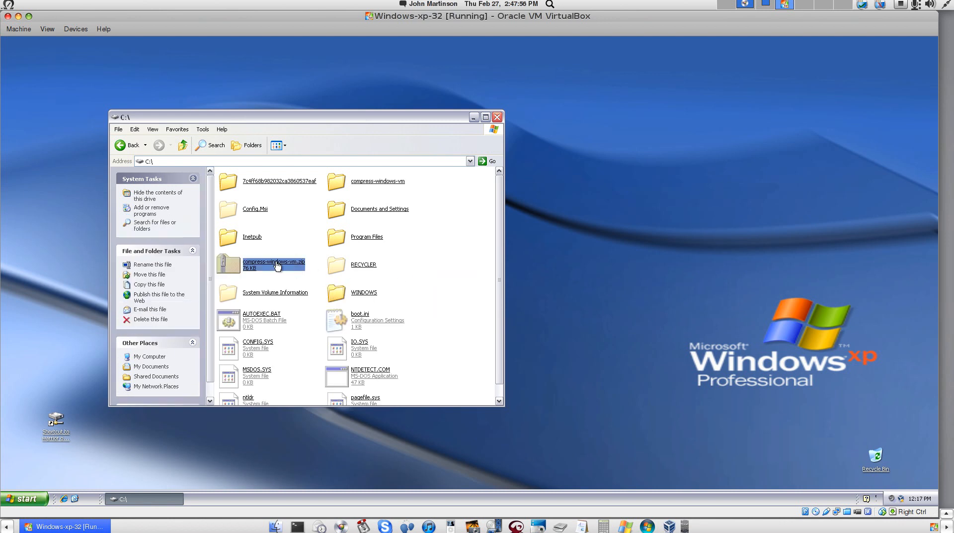
{"action": "right_click", "coordinate": [274, 263]}
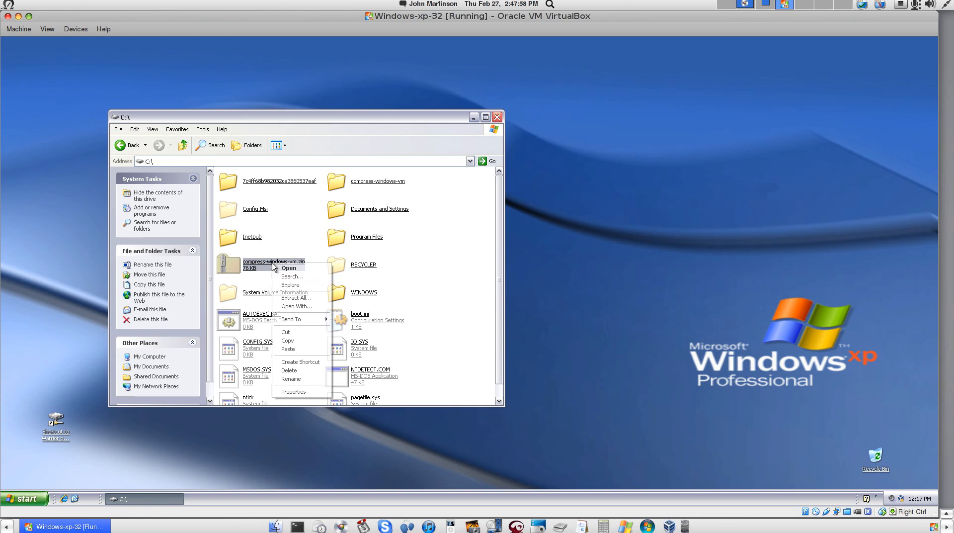
{"action": "mouse_move", "coordinate": [286, 340]}
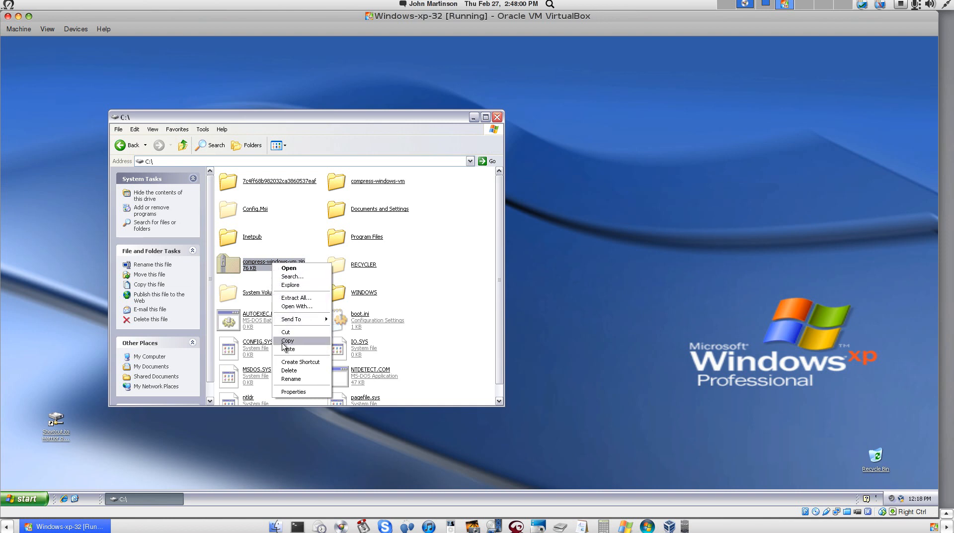
{"action": "left_click", "coordinate": [296, 299]}
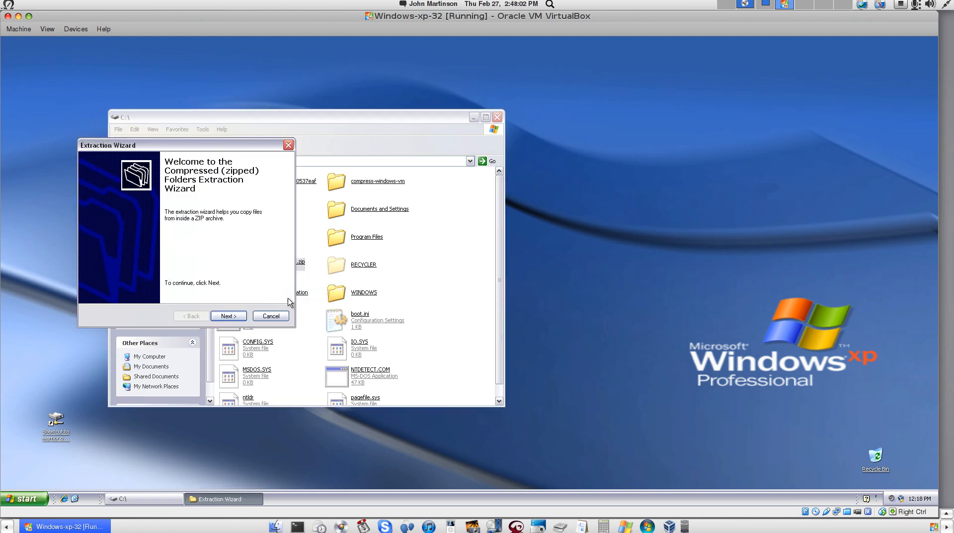
{"action": "left_click", "coordinate": [228, 315]}
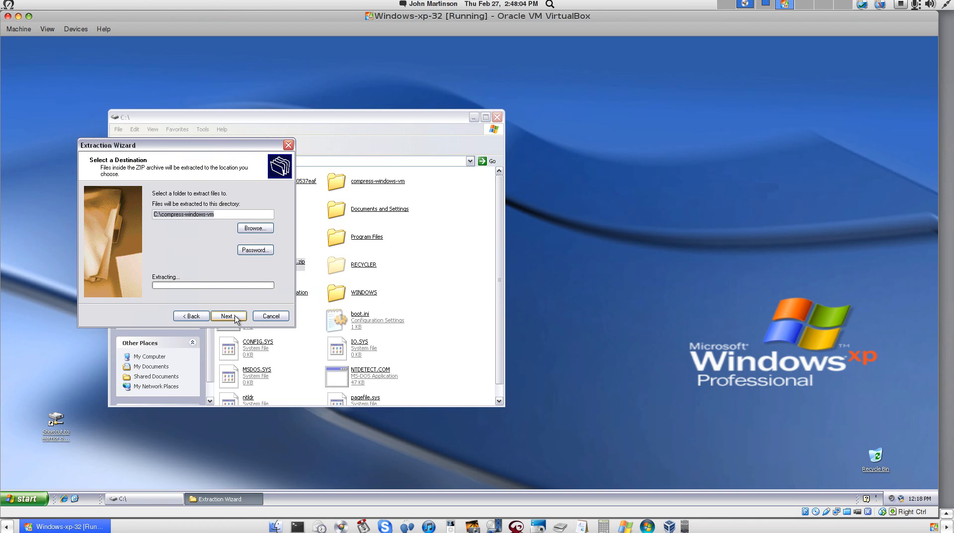
{"action": "left_click", "coordinate": [228, 315]}
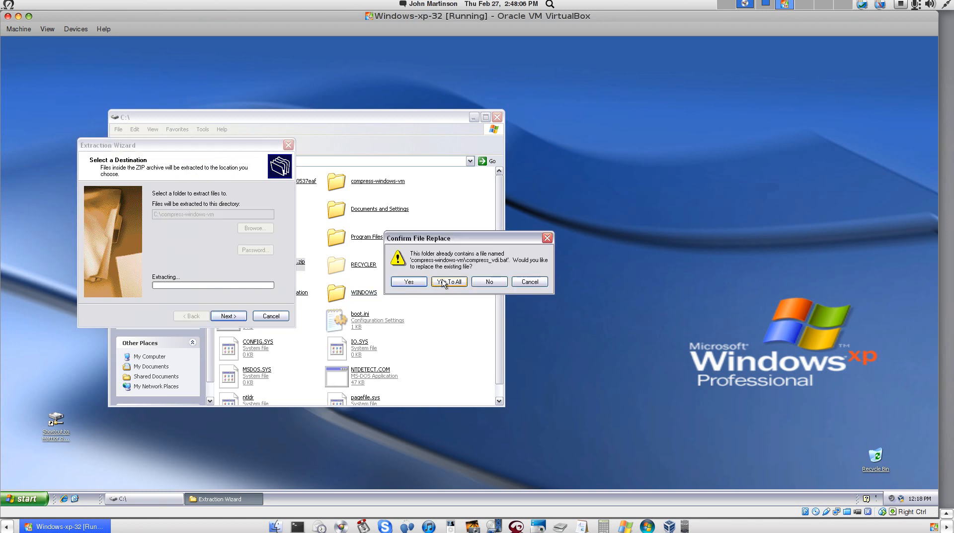
{"action": "left_click", "coordinate": [448, 281]}
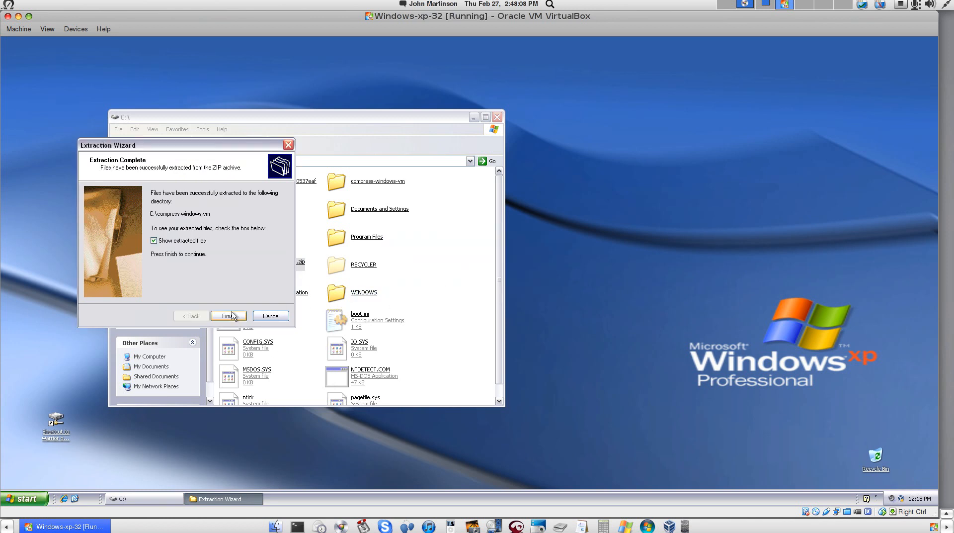
{"action": "left_click", "coordinate": [229, 315]}
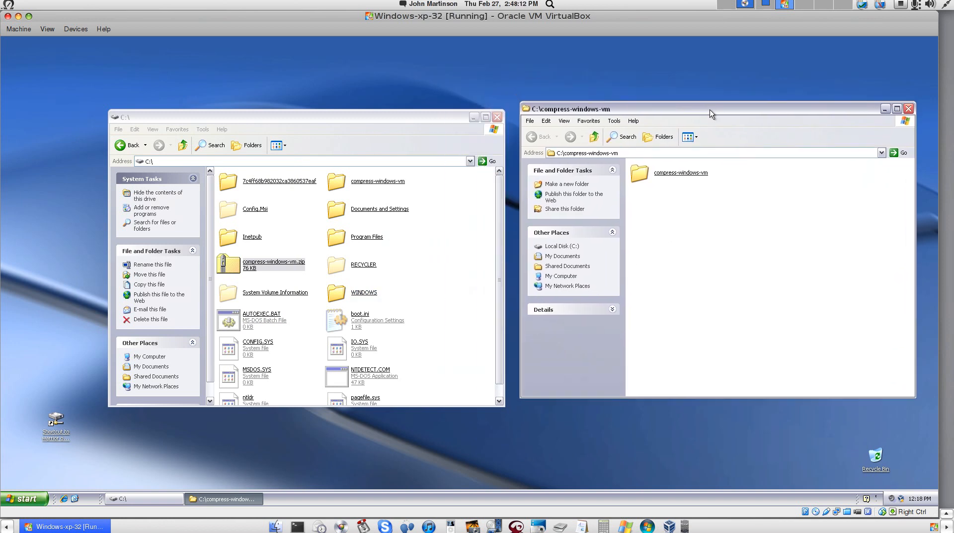
Copy compress_vdi.bat and sdelete.exe from the inner compress-windows-vm folder.
{"action": "left_click", "coordinate": [638, 172]}
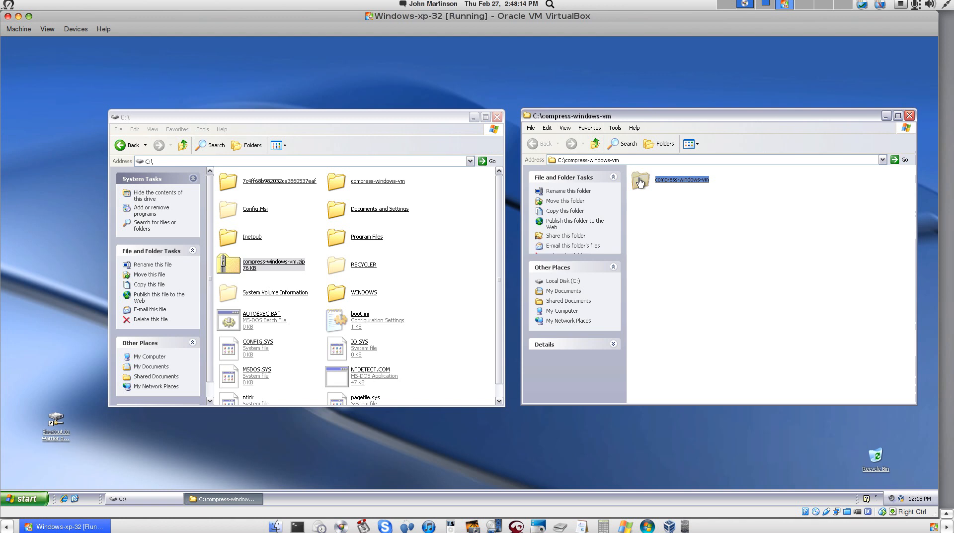
{"action": "double_click", "coordinate": [682, 178]}
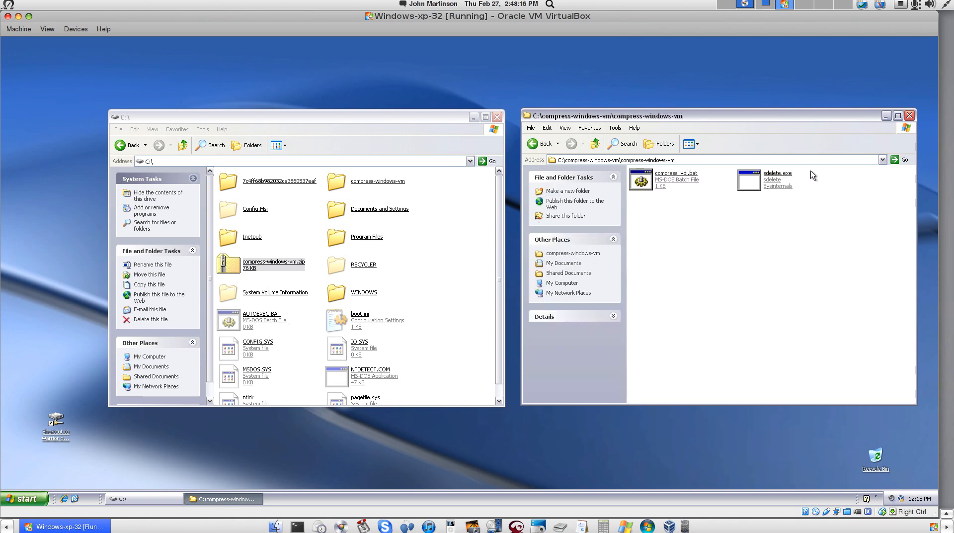
{"action": "left_click", "coordinate": [639, 179]}
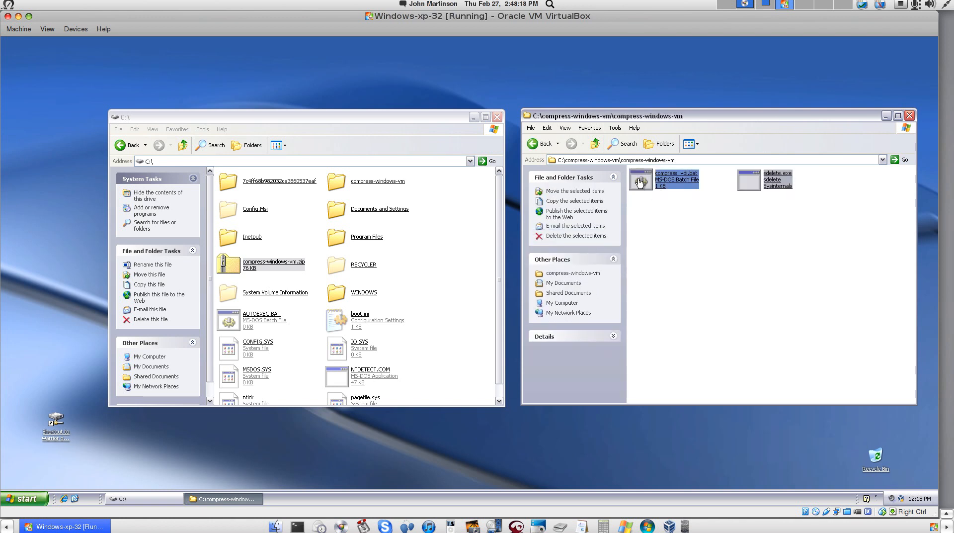
{"action": "right_click", "coordinate": [674, 177]}
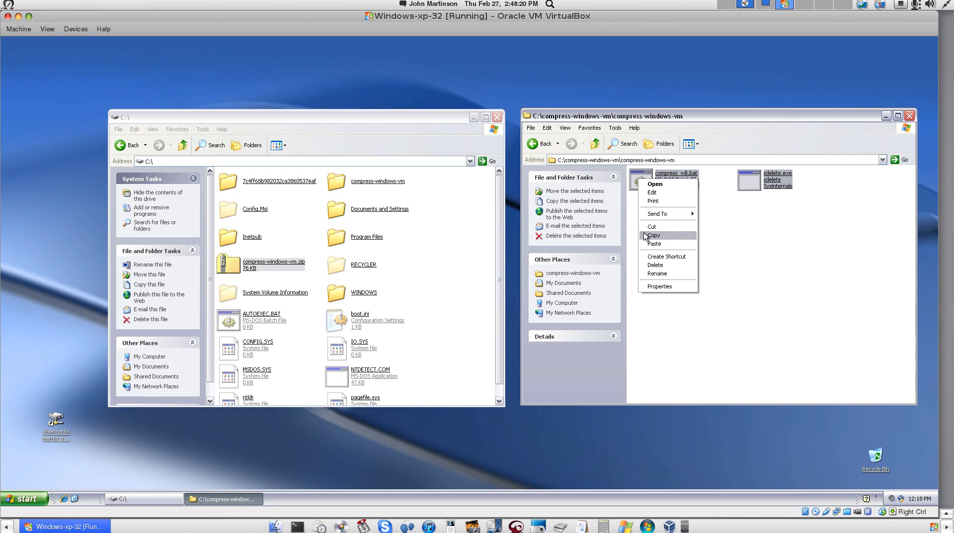
{"action": "left_click", "coordinate": [652, 234]}
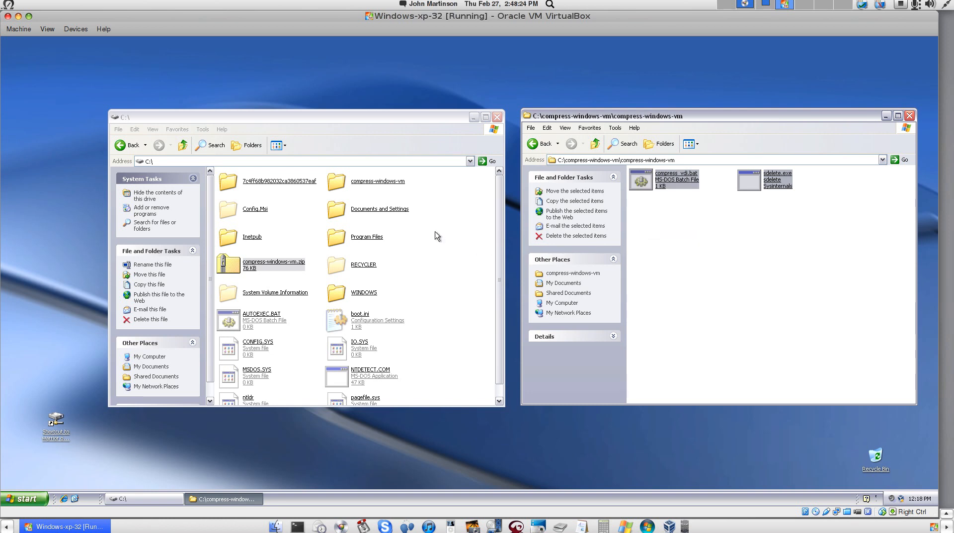
Paste both files into the root of C:\ and close the extracted folder window.
{"action": "right_click", "coordinate": [416, 238]}
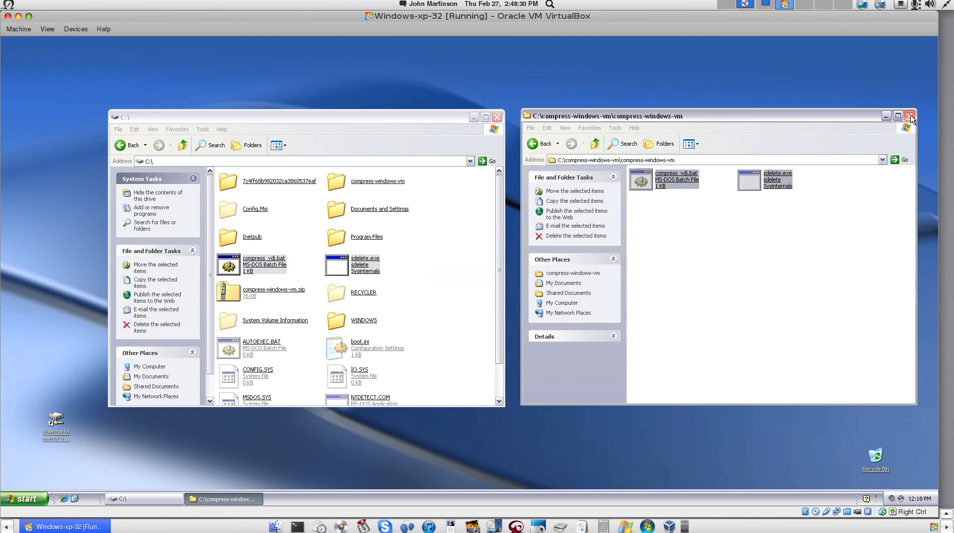
{"action": "left_click", "coordinate": [909, 115]}
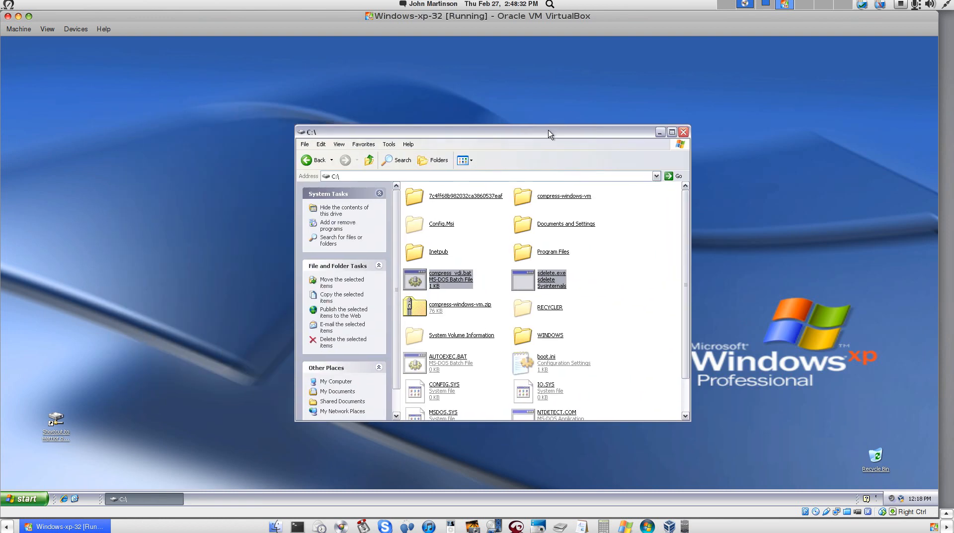
{"action": "left_click", "coordinate": [605, 287]}
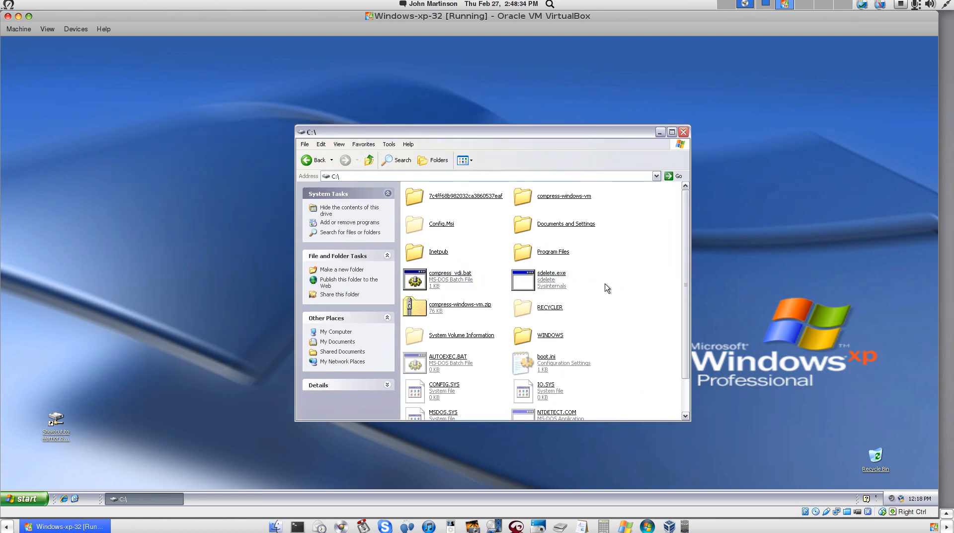
{"action": "mouse_move", "coordinate": [538, 302]}
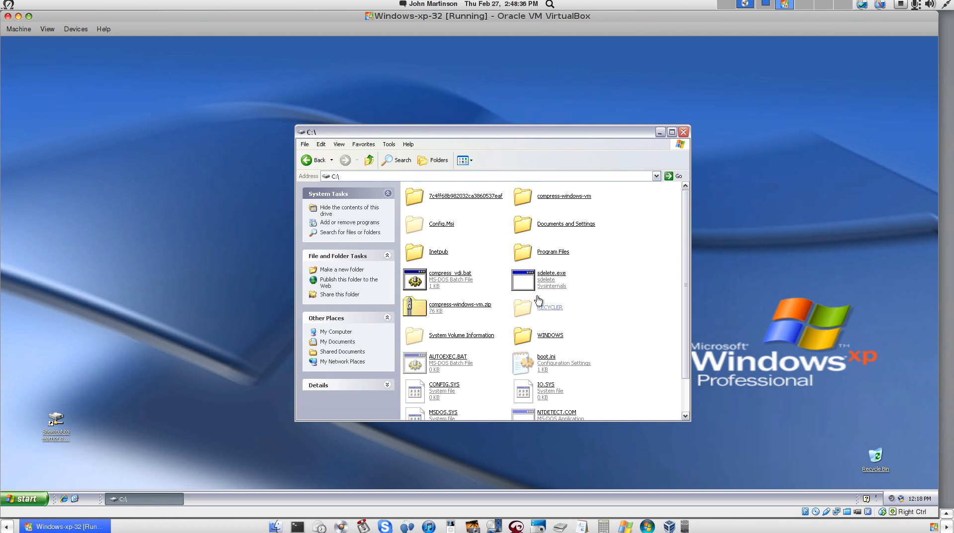
{"action": "mouse_move", "coordinate": [587, 299]}
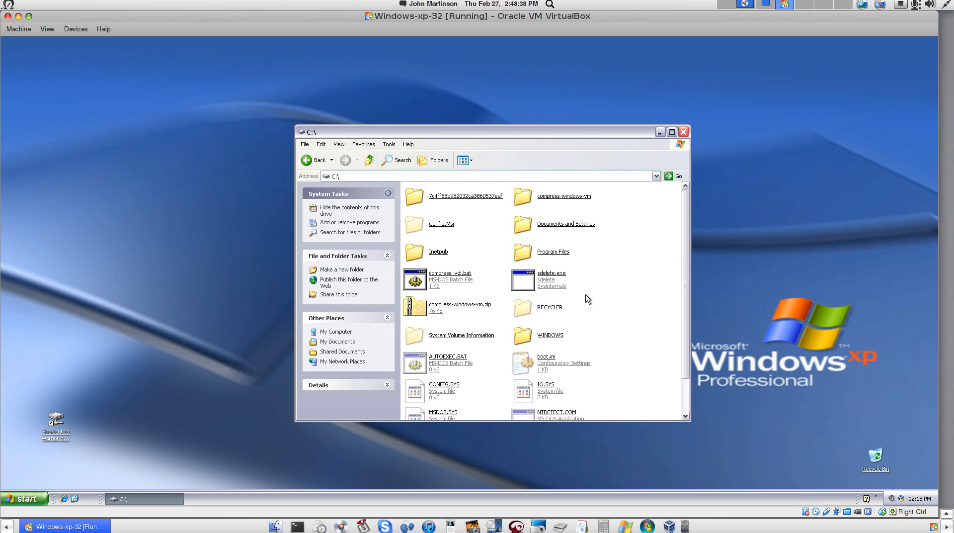
{"action": "left_click", "coordinate": [449, 272]}
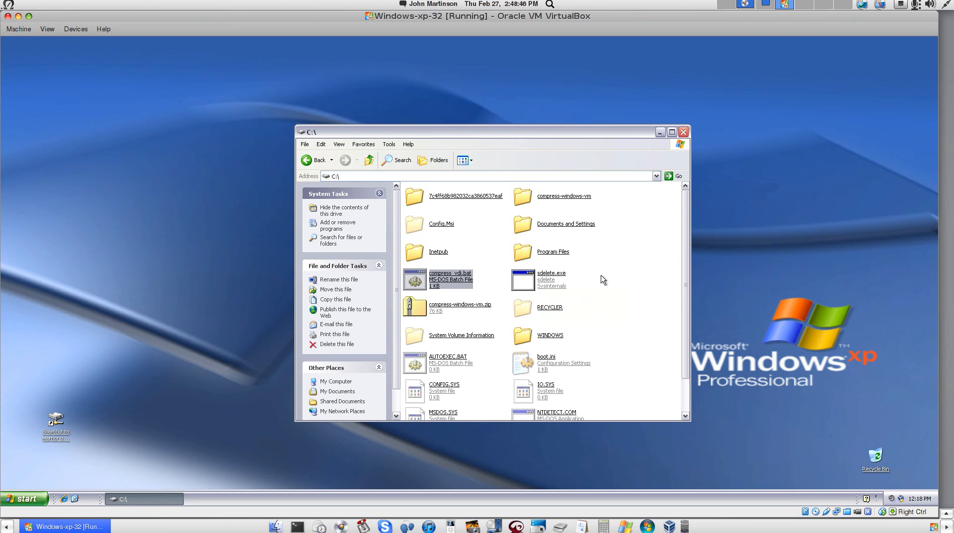
{"action": "mouse_move", "coordinate": [449, 280]}
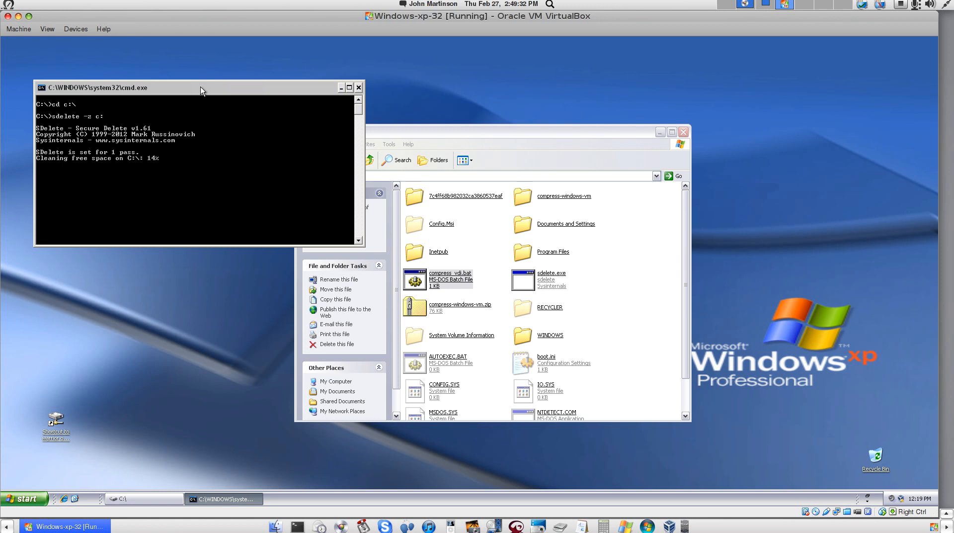
{"action": "mouse_move", "coordinate": [630, 71]}
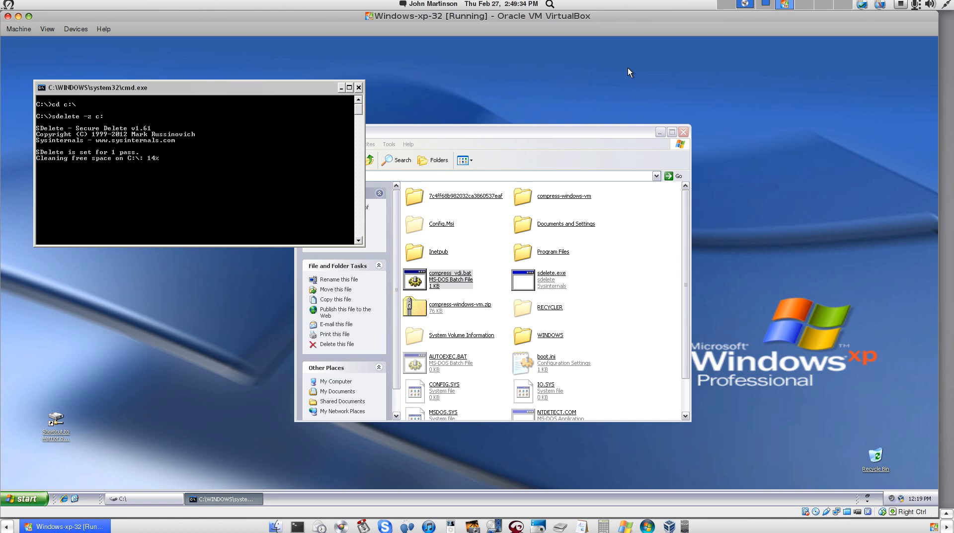